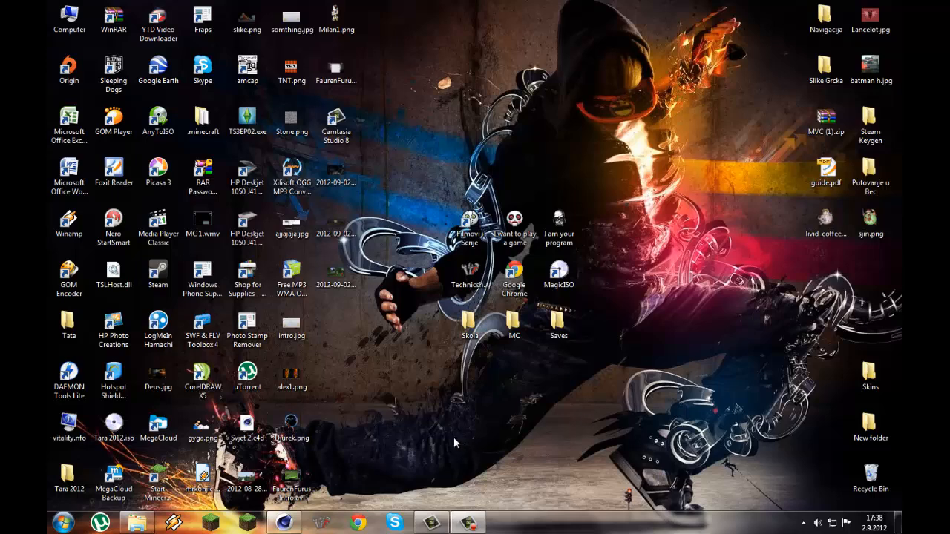
mouse_move(348, 457)
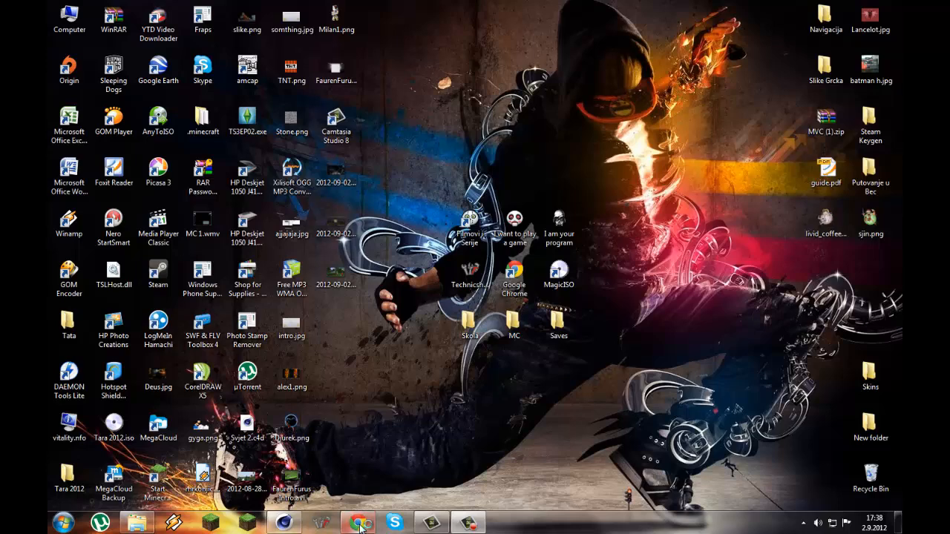
Launch Chrome and reopen the 'Minecraft 3D Essentials for Cinema 4D' forum topic
left_click(356, 523)
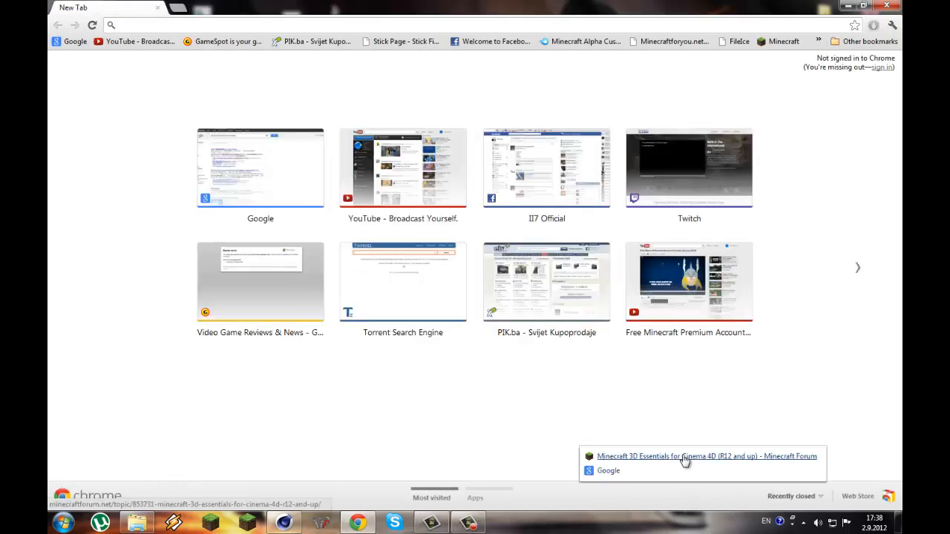
left_click(703, 457)
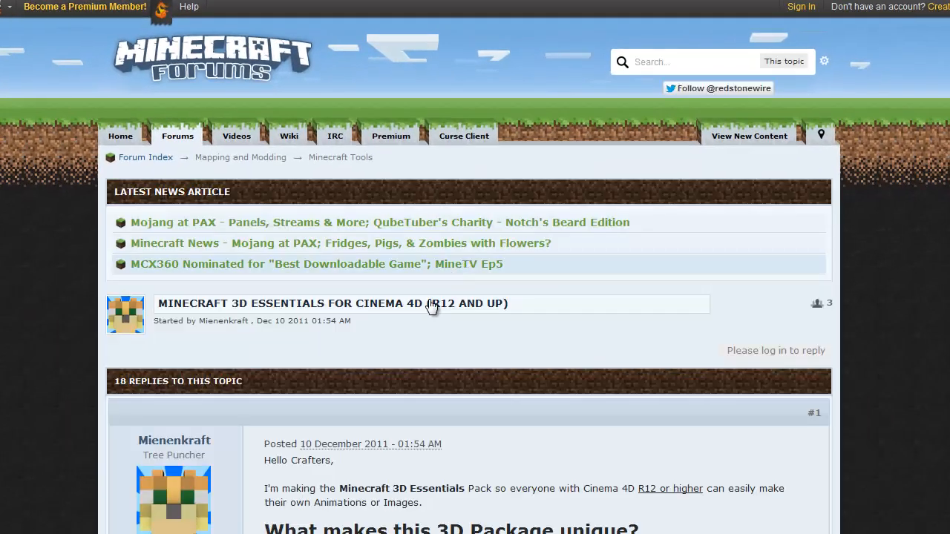
Scroll down through the forum post's preview videos and done list
scroll("down", 3)
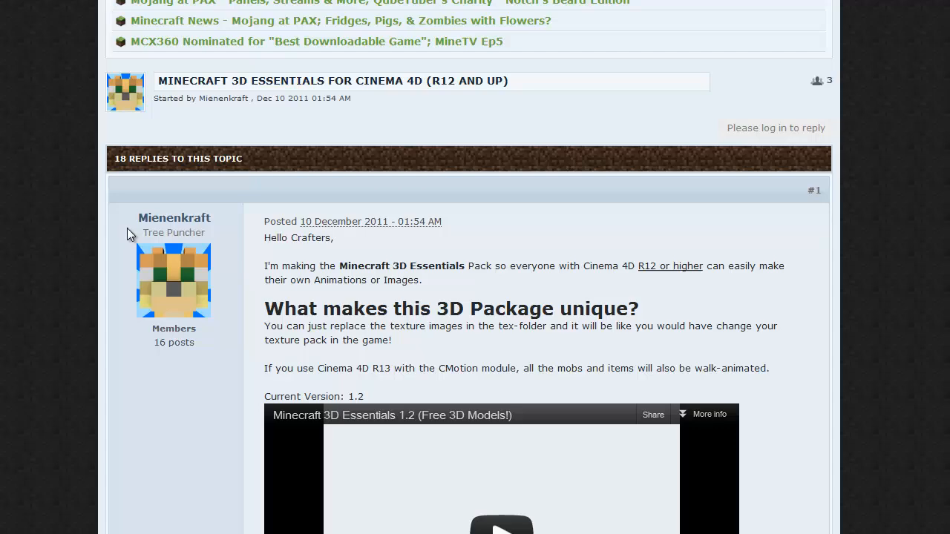
scroll("down", 3)
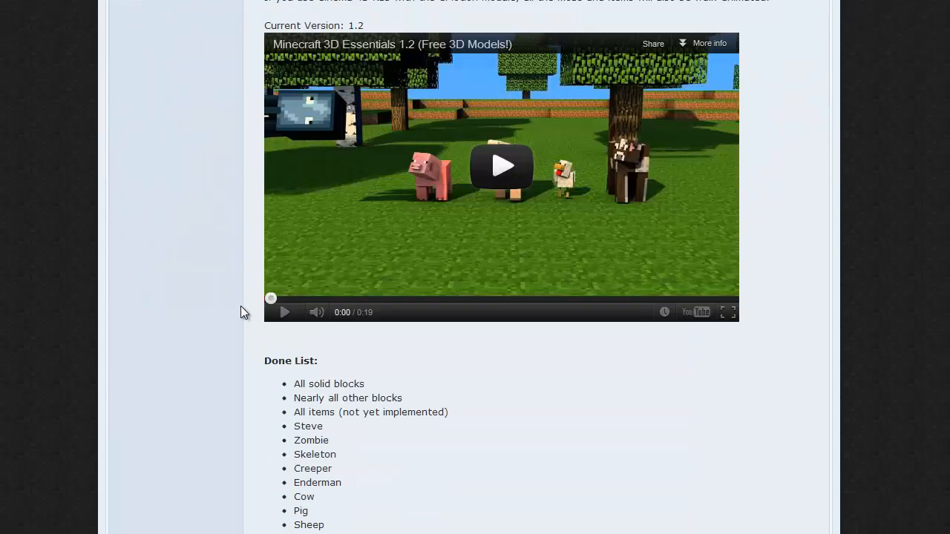
mouse_move(230, 315)
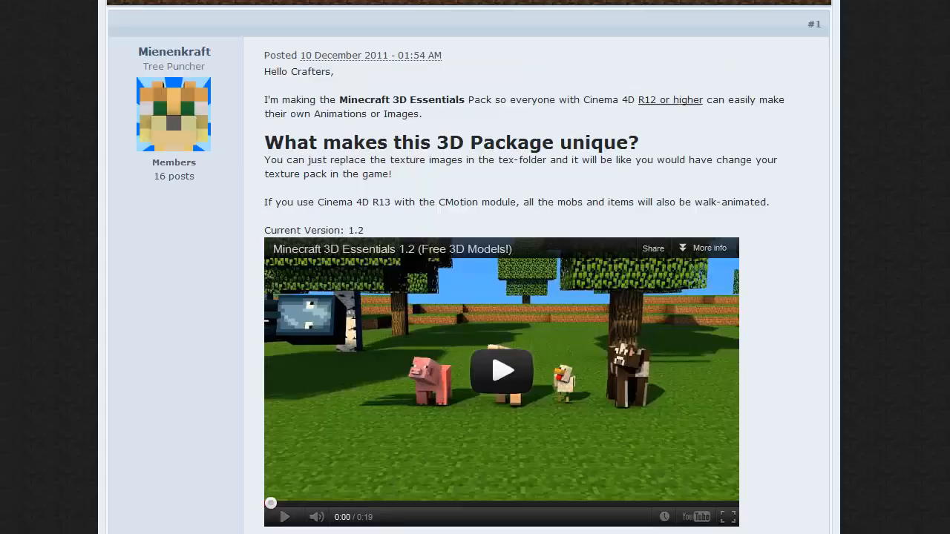
scroll("down", 3)
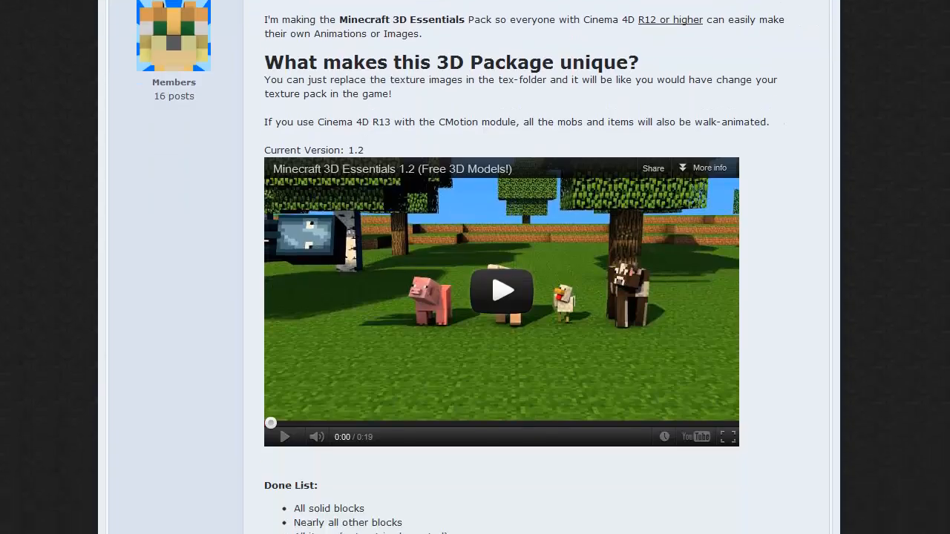
scroll("down", 3)
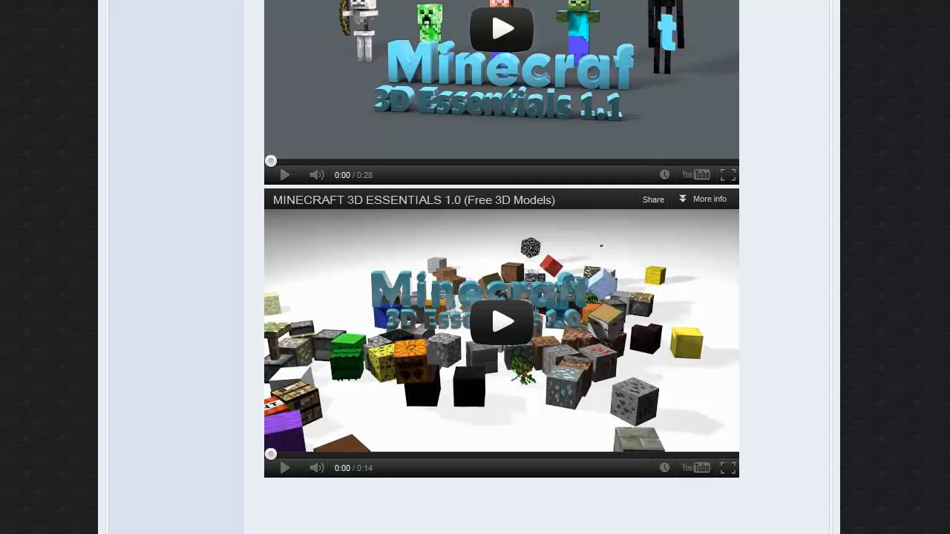
scroll("down", 3)
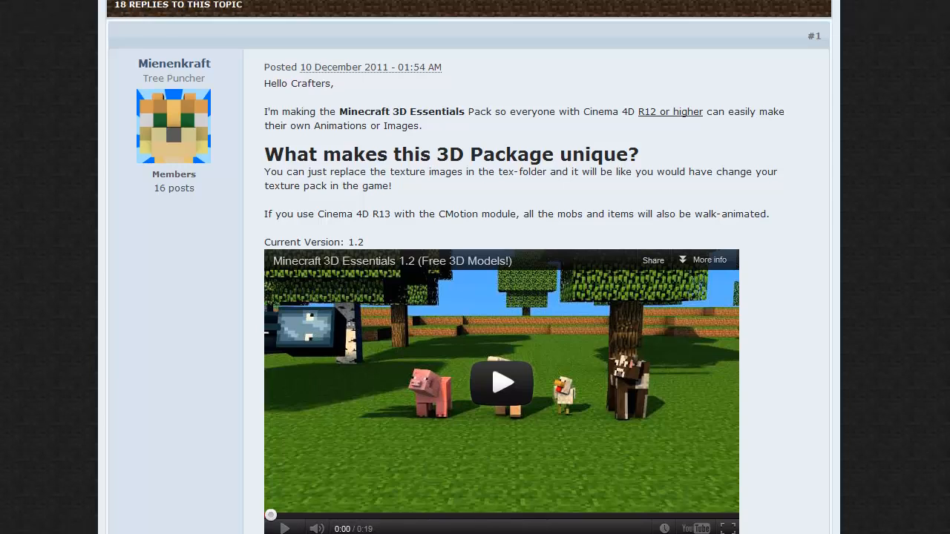
scroll("down", 3)
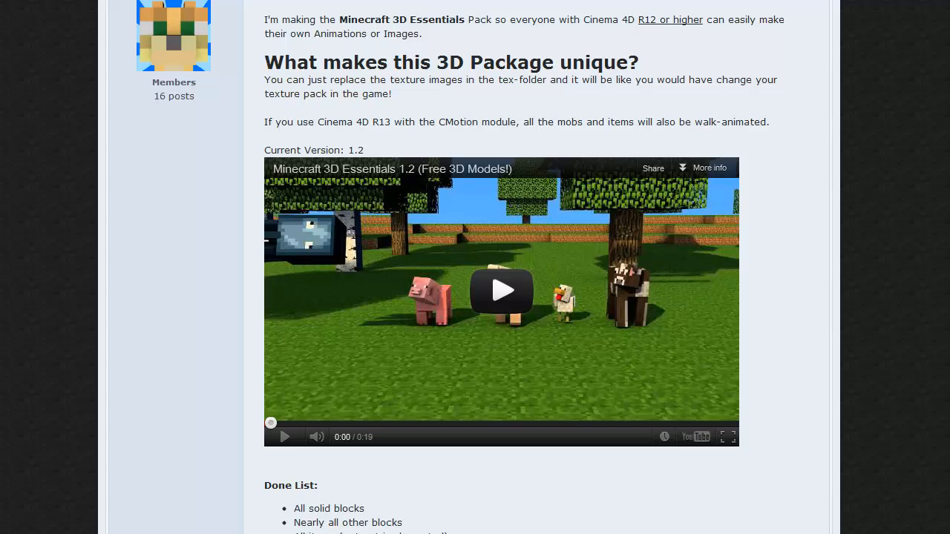
scroll("down", 3)
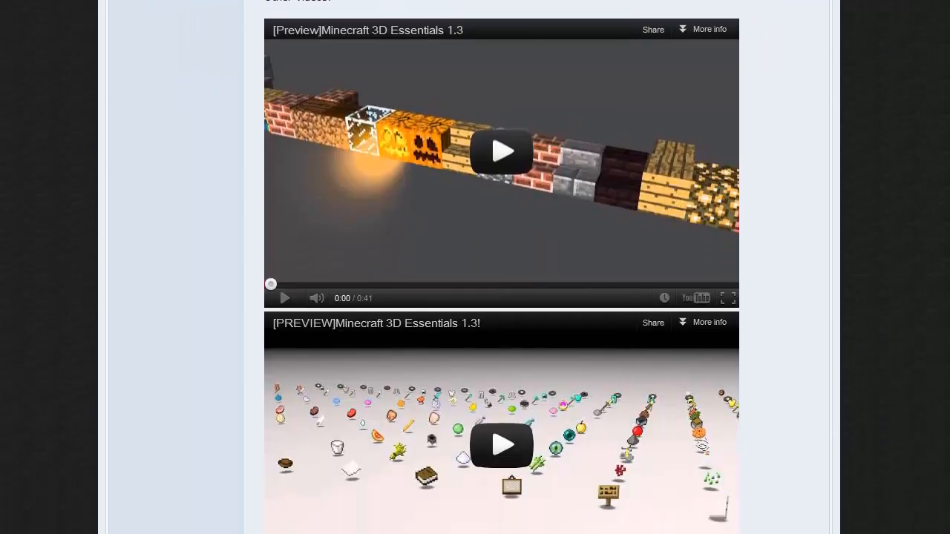
scroll("down", 3)
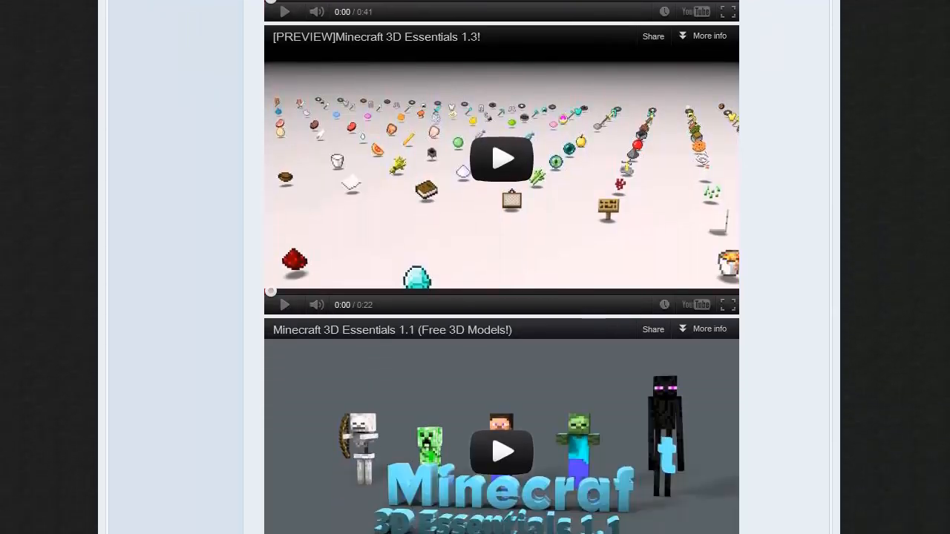
scroll("down", 3)
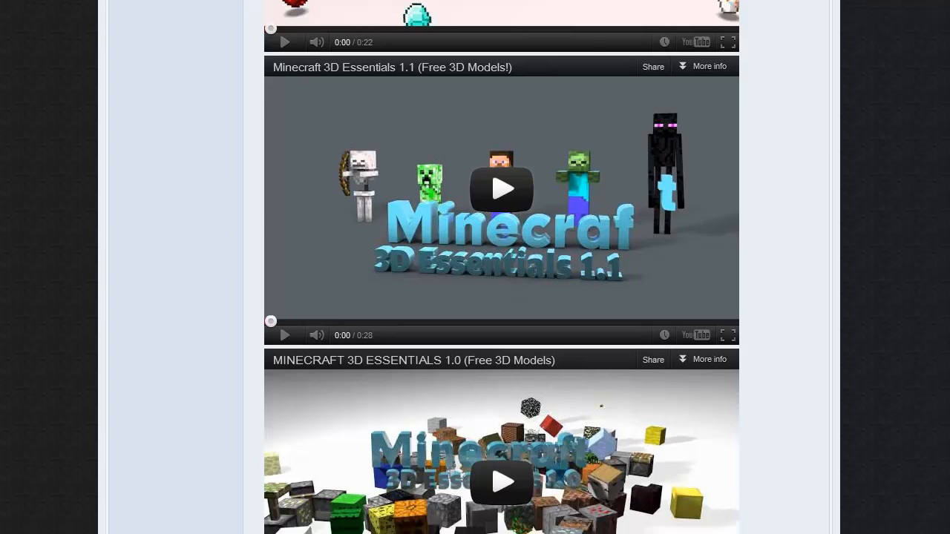
scroll("down", 3)
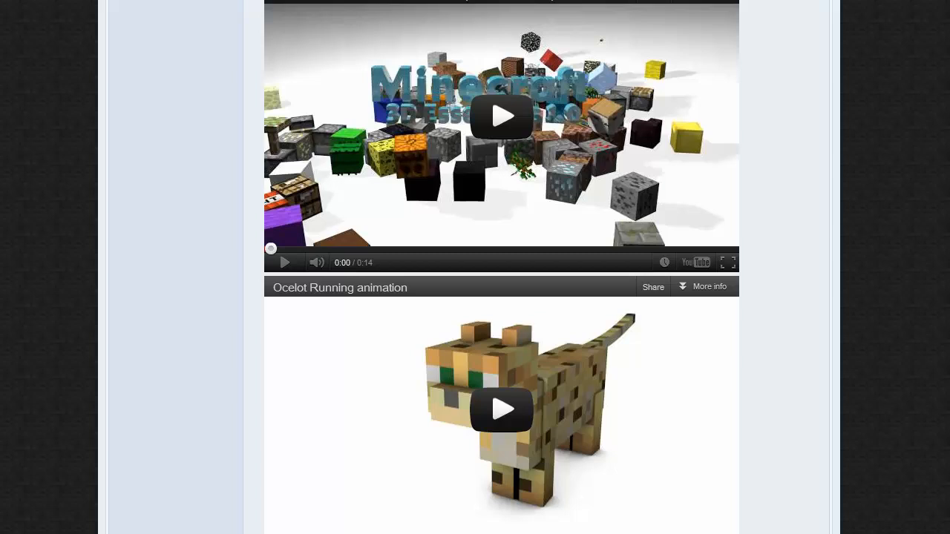
scroll("down", 3)
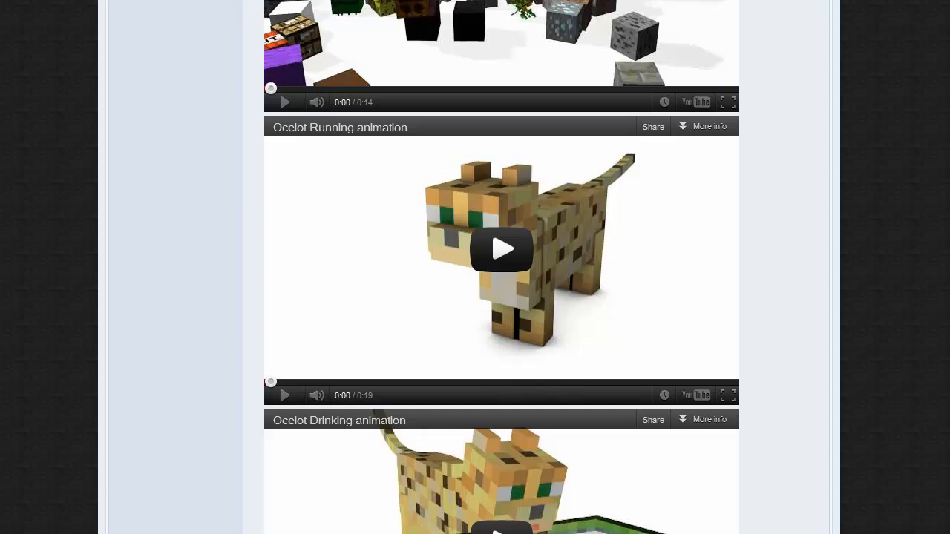
scroll("down", 3)
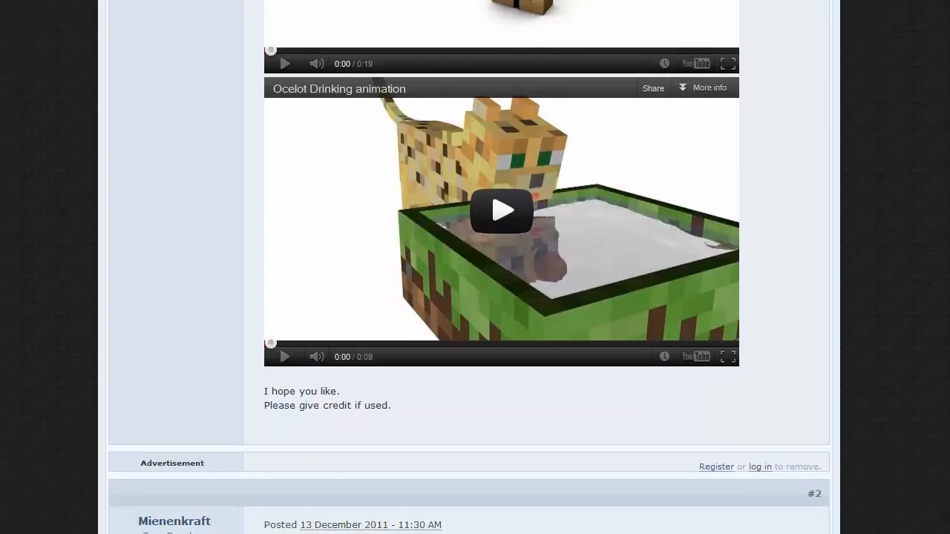
scroll("down", 3)
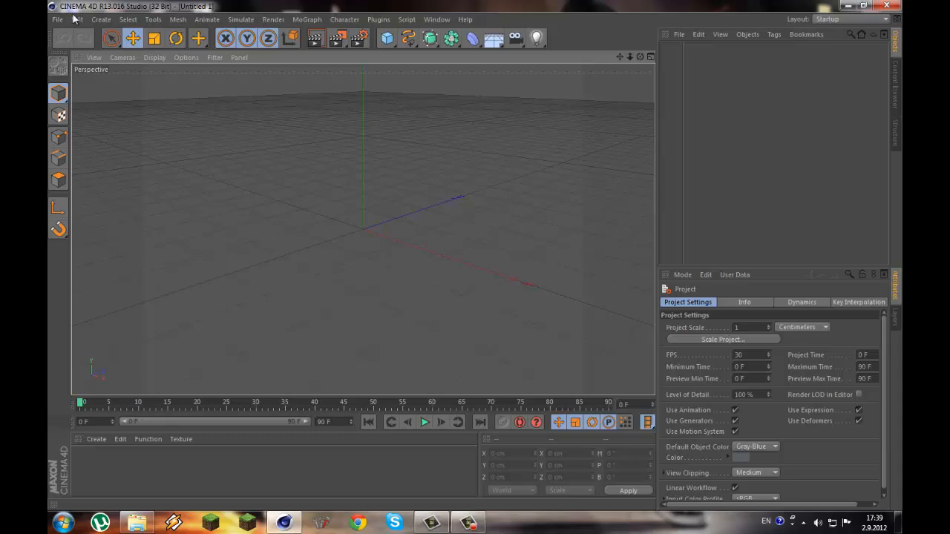
Load the Steve.c4d Minecraft model into the scene via File > Open
left_click(56, 19)
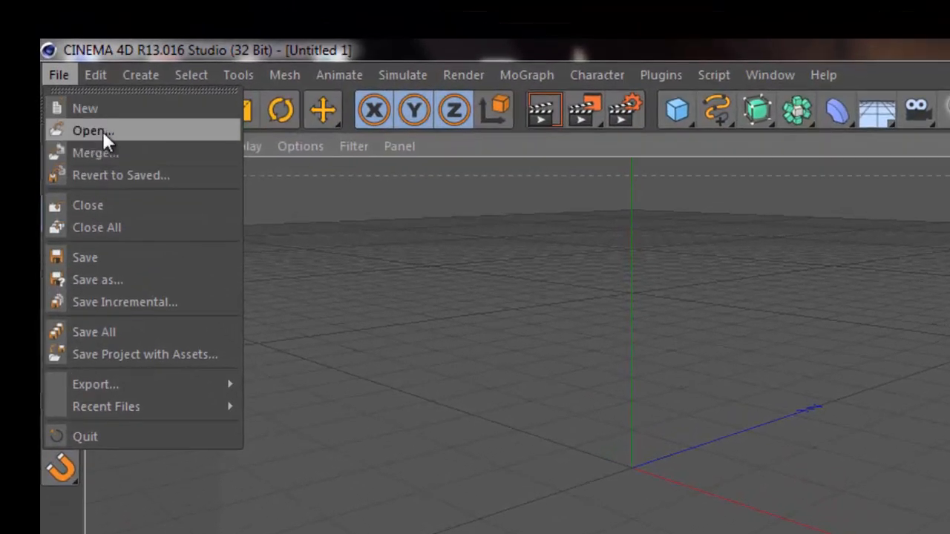
left_click(92, 131)
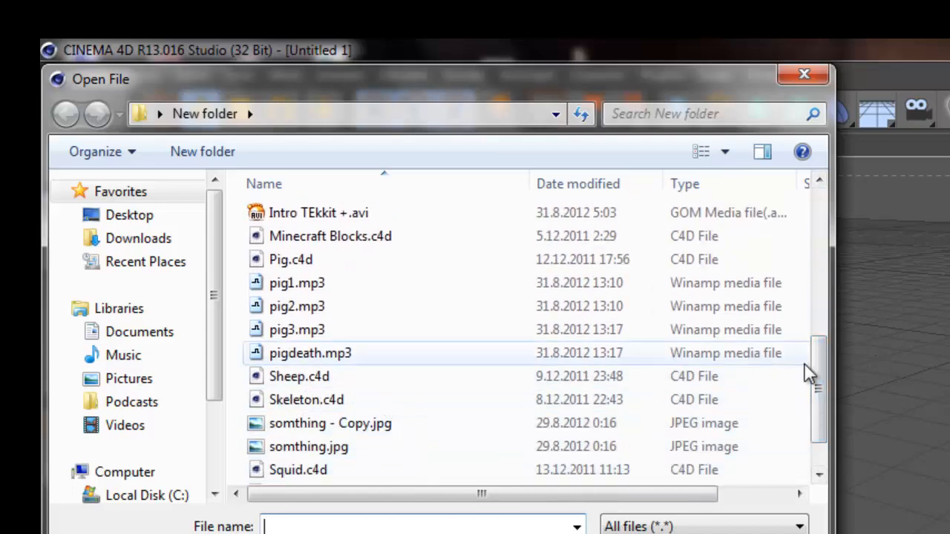
scroll("down", 3)
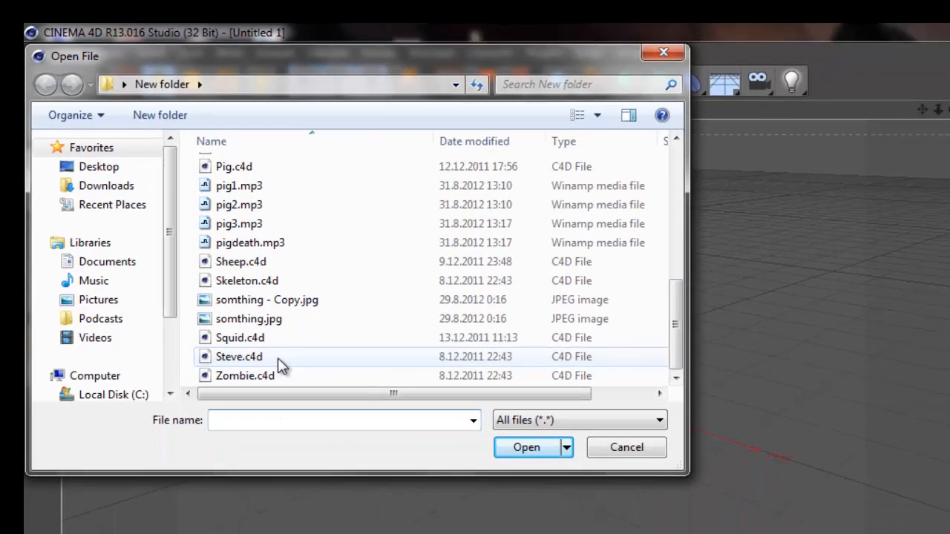
double_click(239, 357)
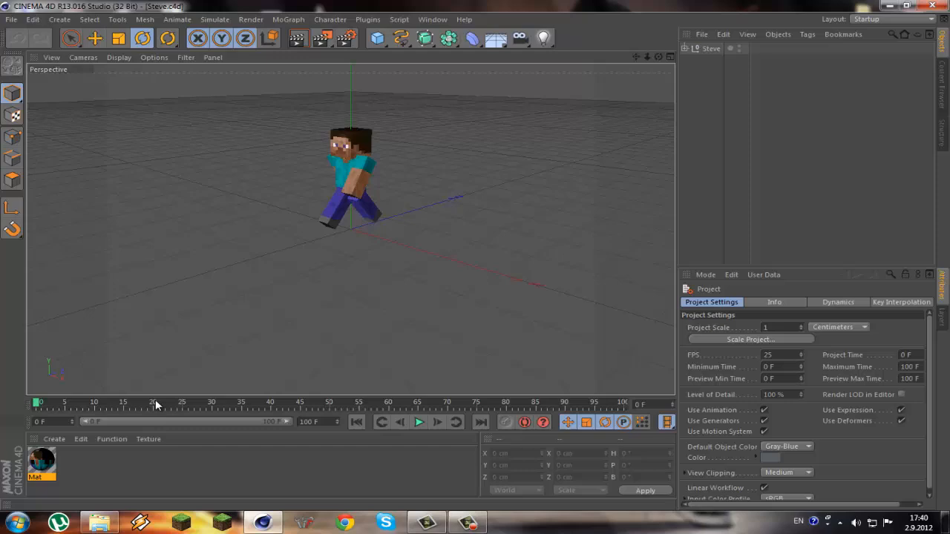
Create a new material Mat.1 and choose the skin PNG as its colour texture
left_click_drag(39, 402, 149, 403)
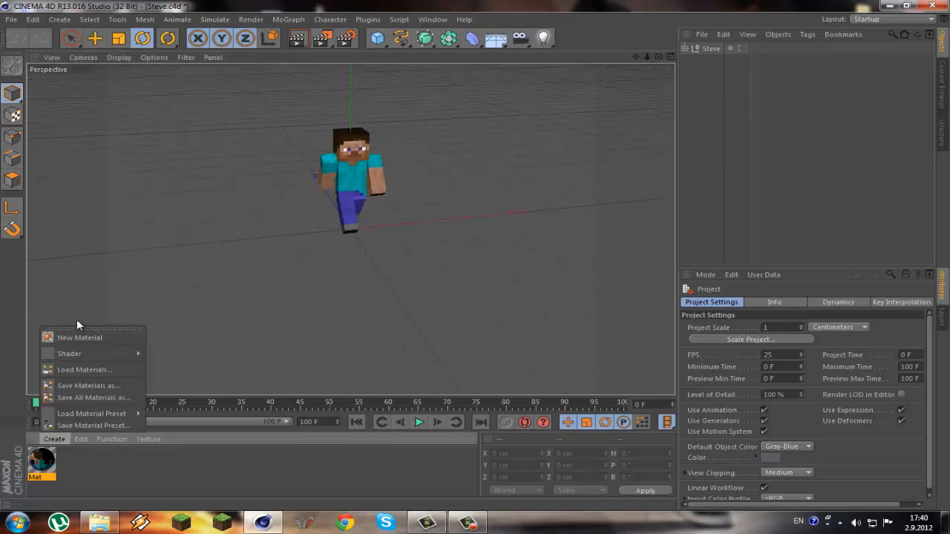
left_click(80, 338)
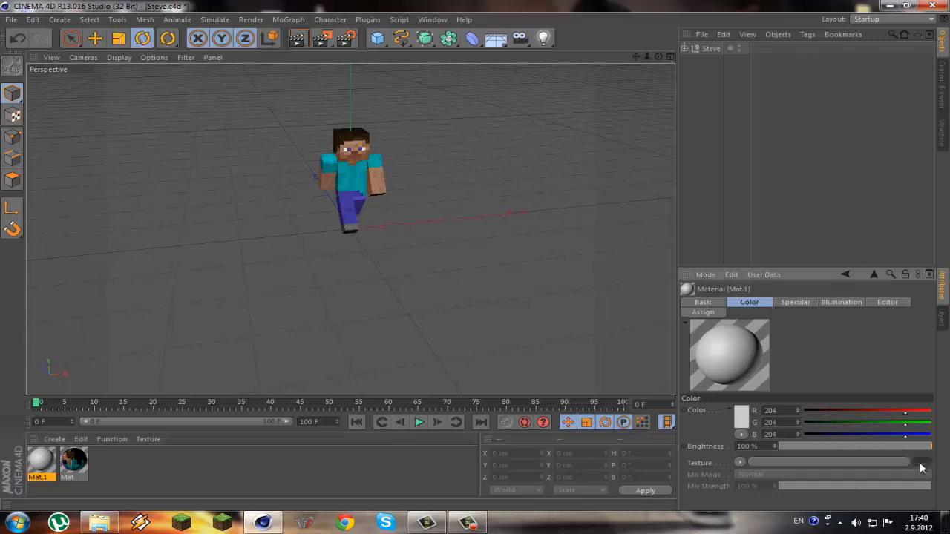
left_click(739, 463)
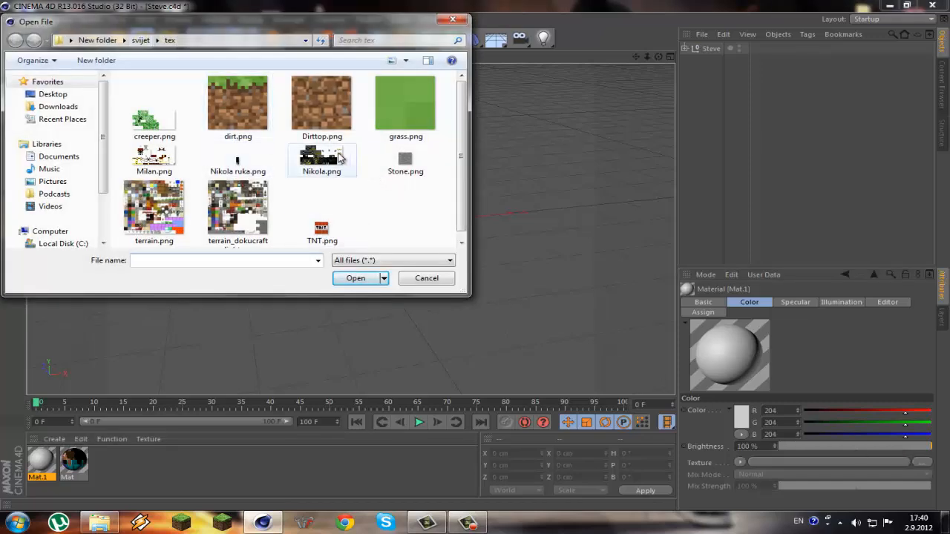
left_click(355, 277)
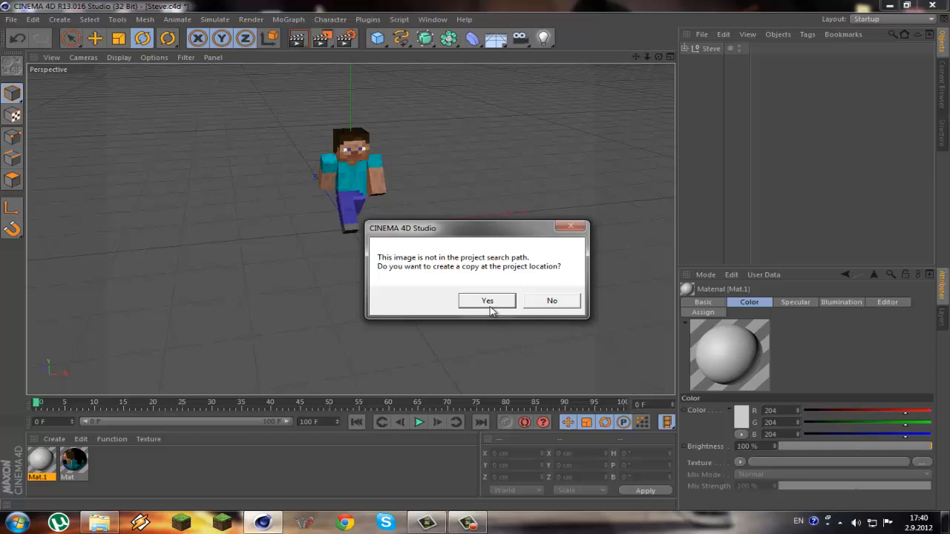
Copy the skin image into the project and expand Steve to list its body parts
left_click(487, 300)
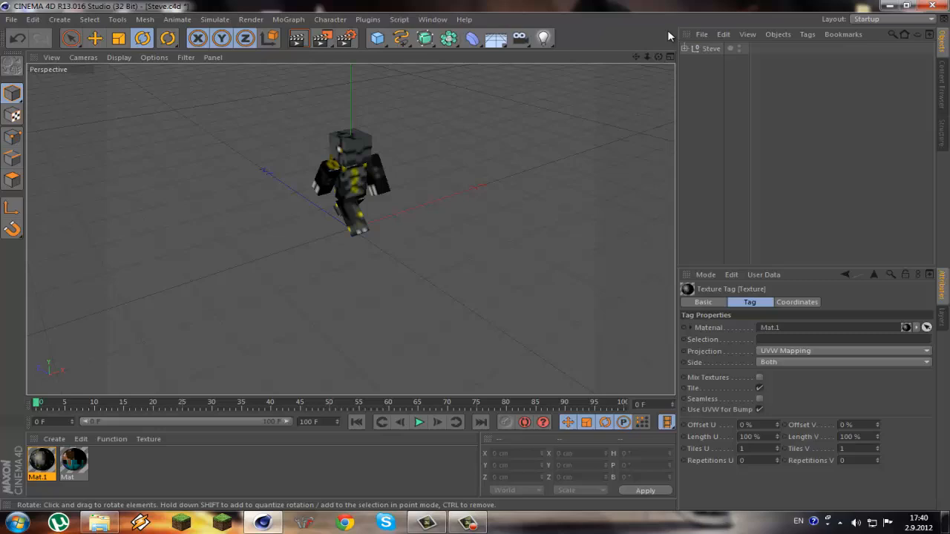
left_click(695, 48)
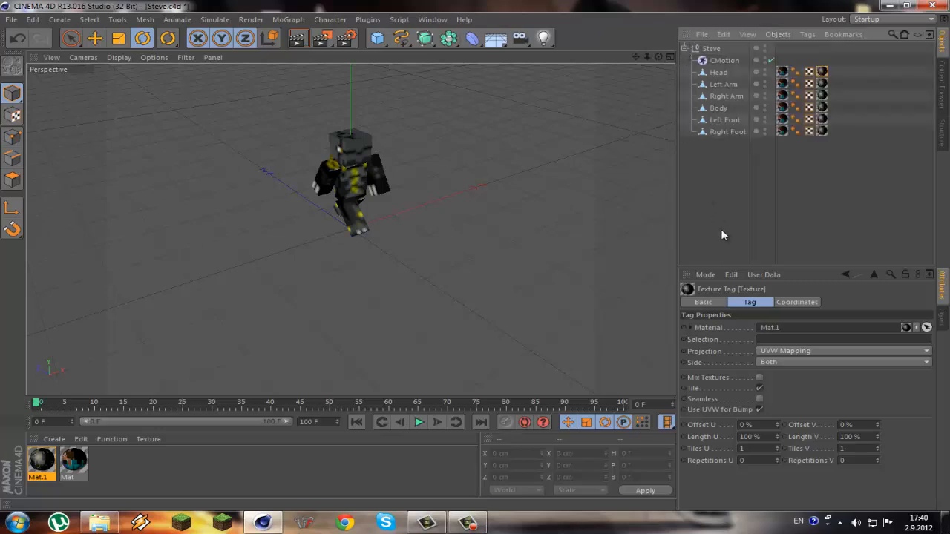